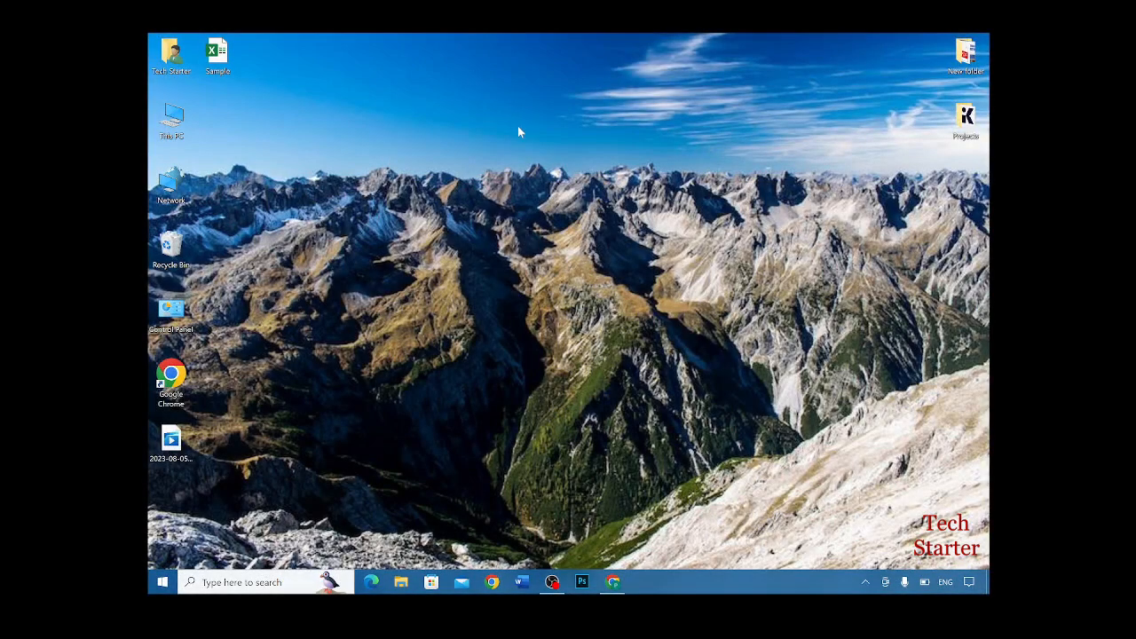
mouse_move(575, 138)
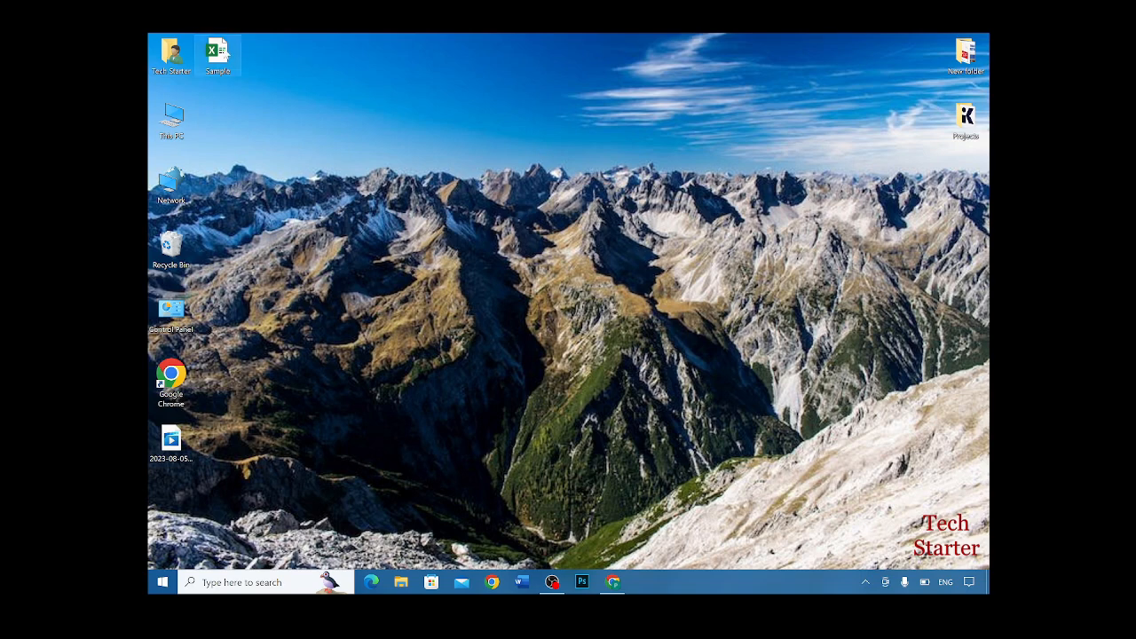
Move the Sample.xlsx icon from the top-left to the top middle of the desktop.
left_click_drag(216, 53, 476, 60)
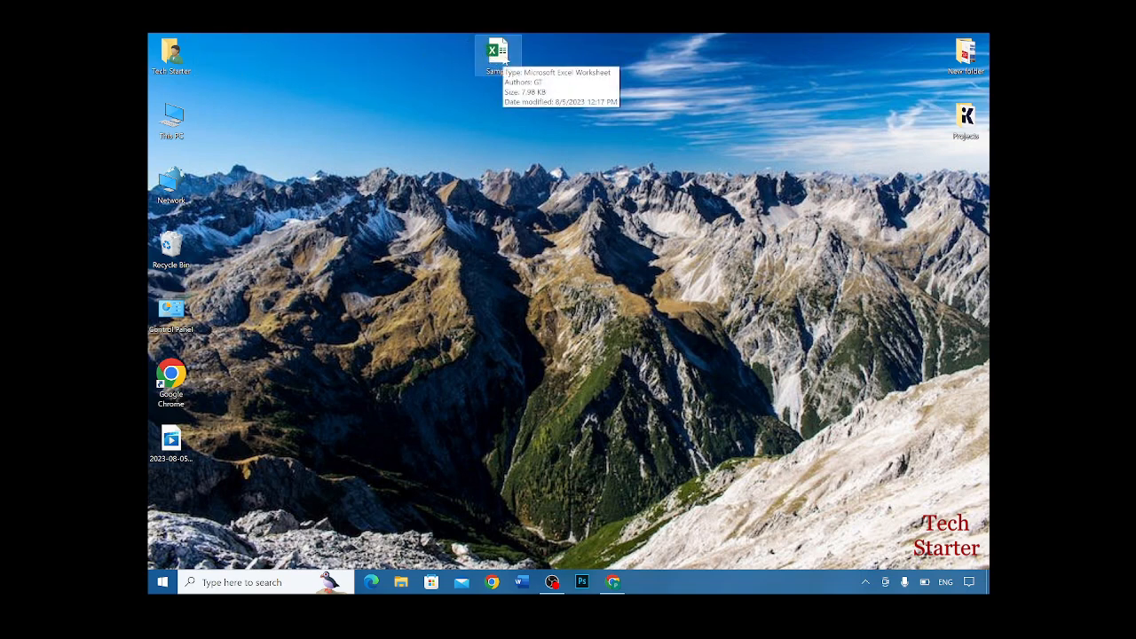
mouse_move(671, 43)
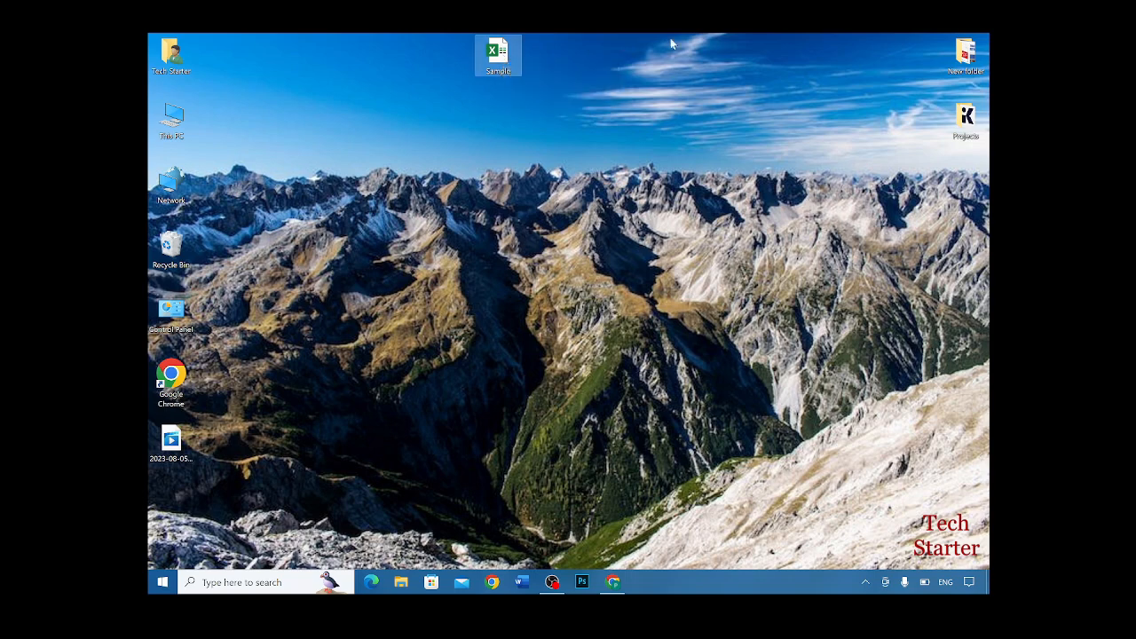
mouse_move(306, 39)
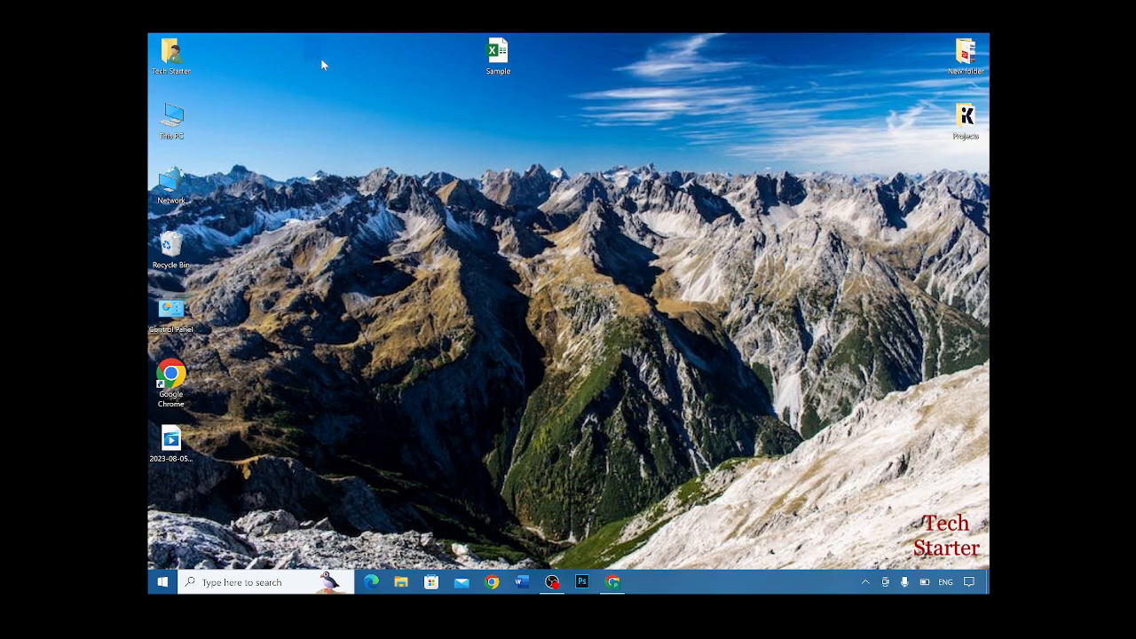
mouse_move(497, 53)
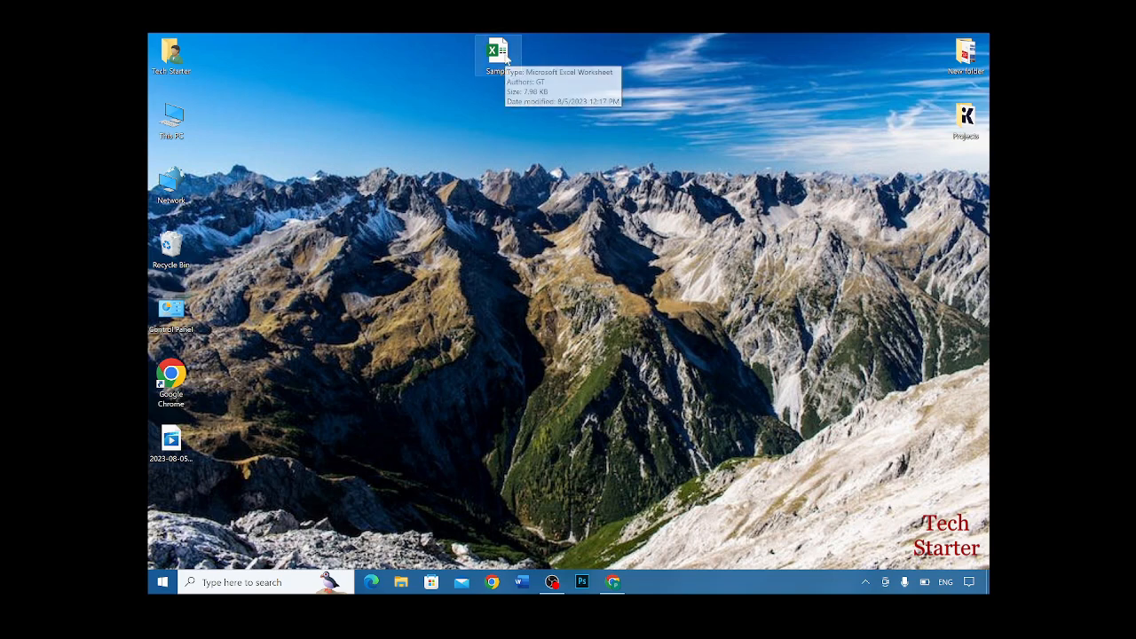
Attempt to open Sample.xlsx, dismiss the 'cannot open the file' error and close Excel.
double_click(497, 49)
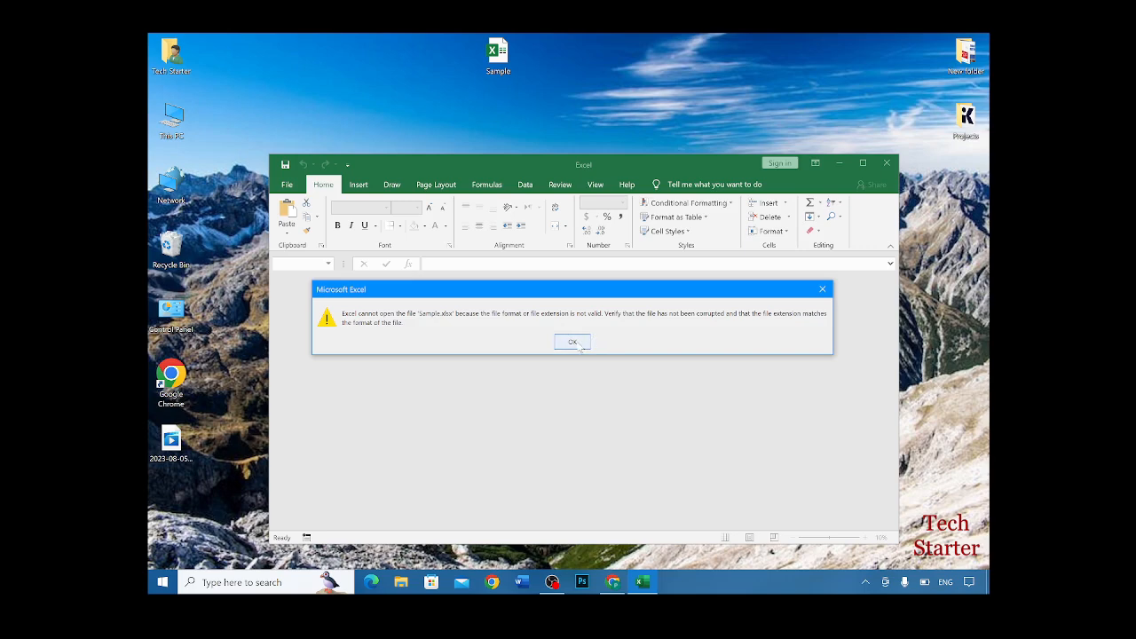
left_click(571, 341)
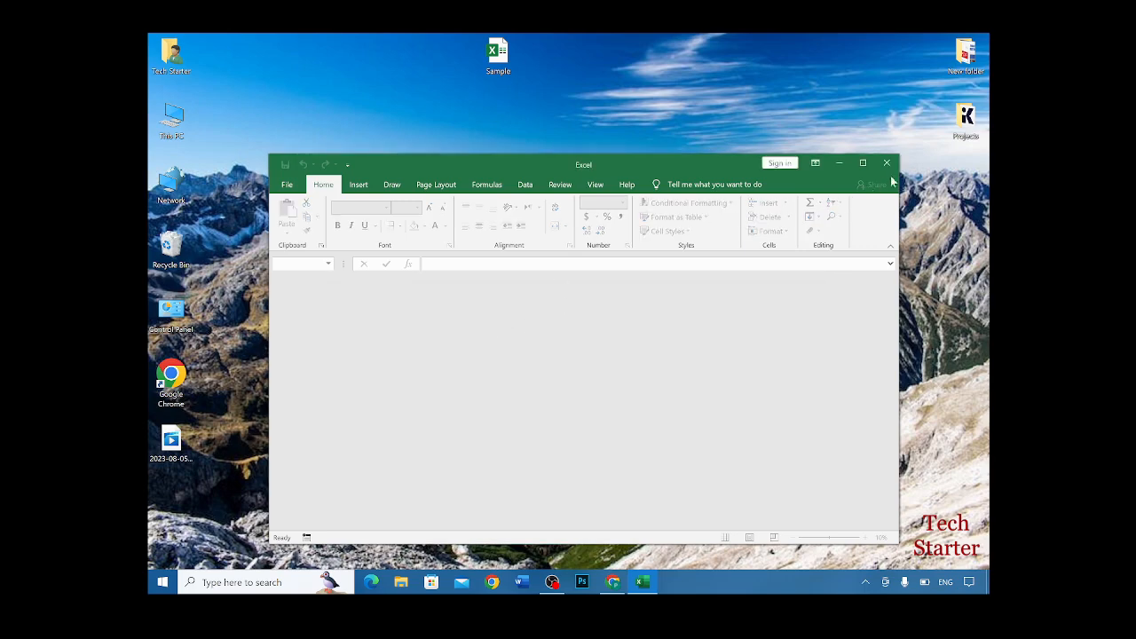
left_click(884, 164)
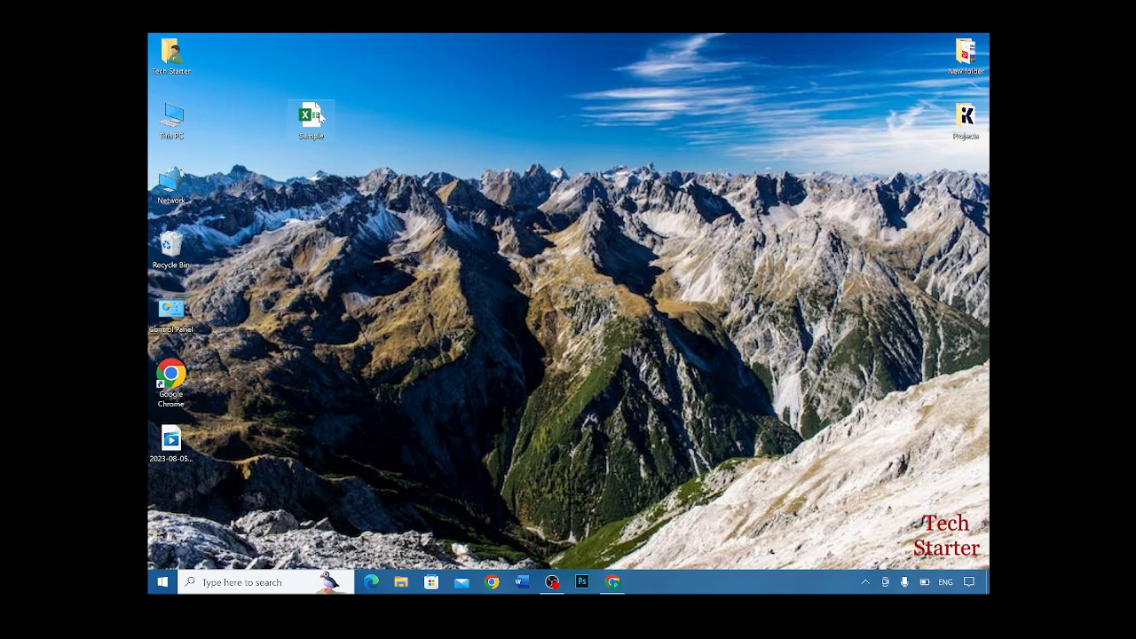
mouse_move(343, 110)
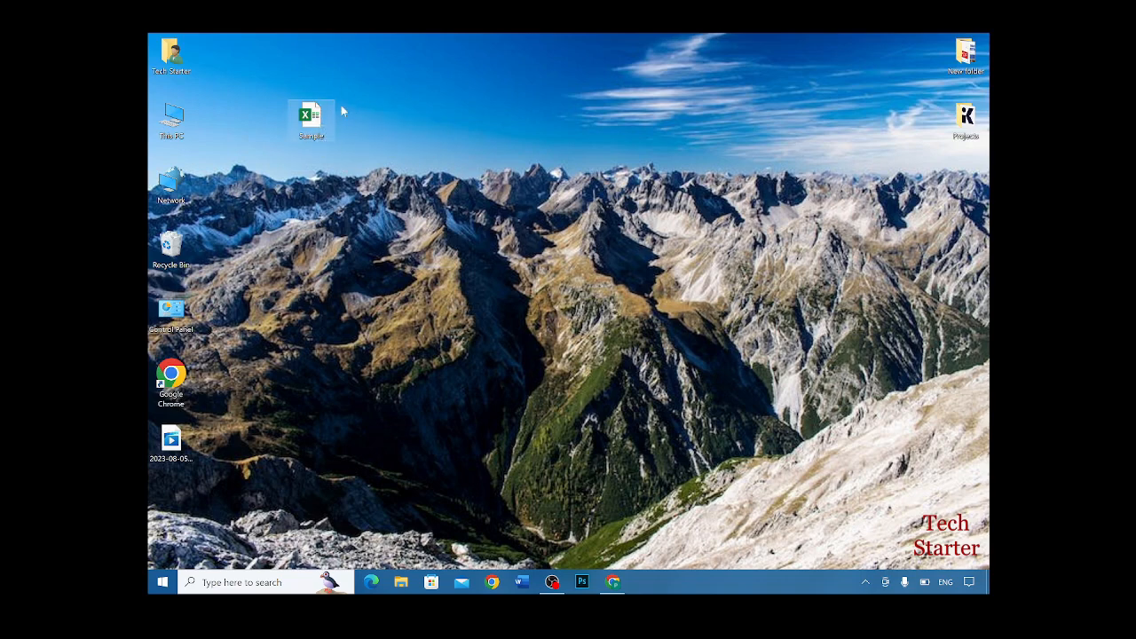
mouse_move(311, 121)
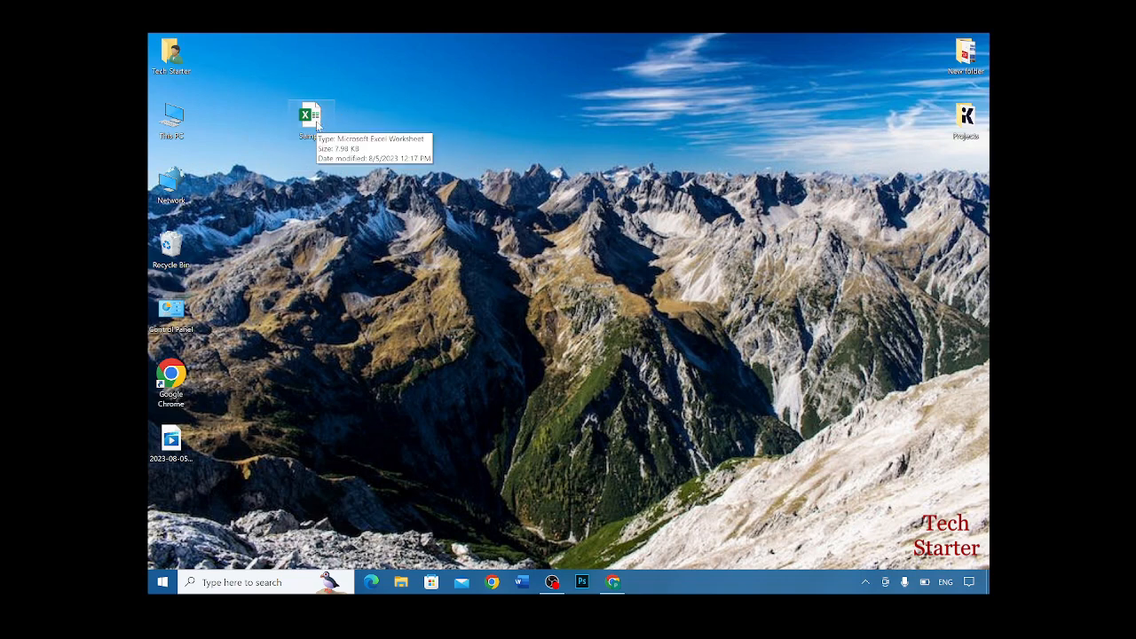
Bring up the Properties window for Sample.xlsx from its context menu.
right_click(309, 115)
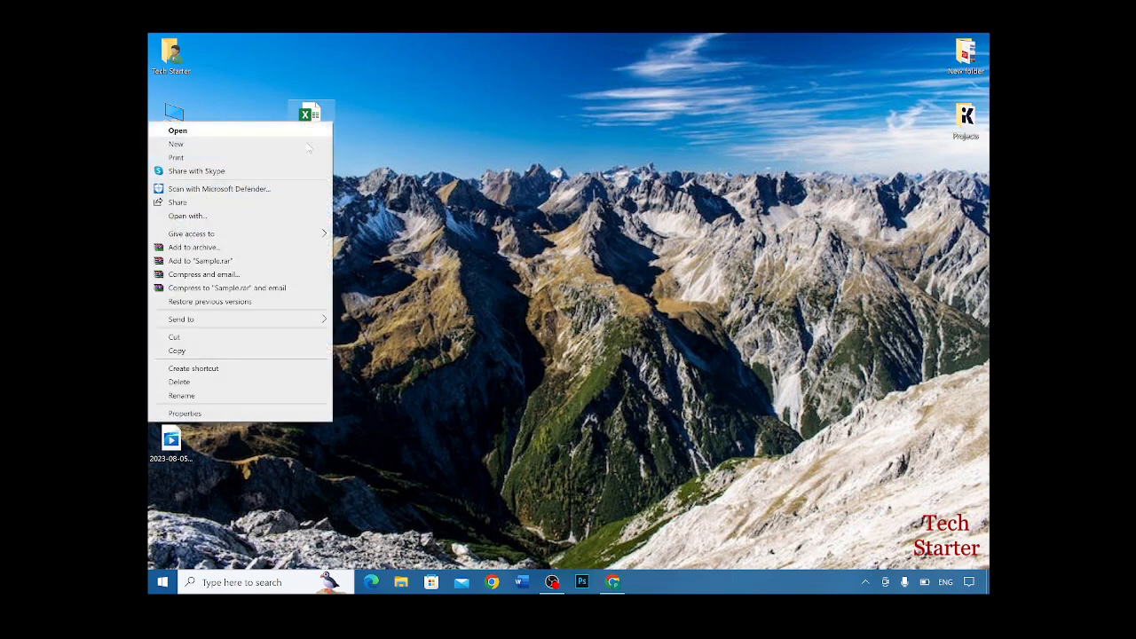
mouse_move(241, 419)
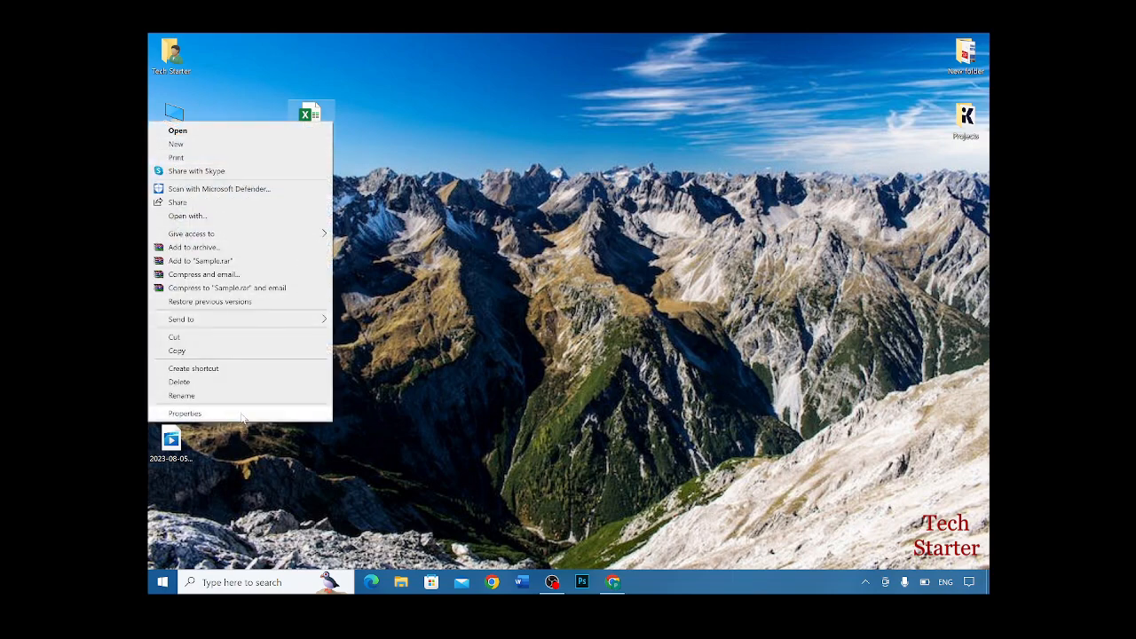
left_click(184, 412)
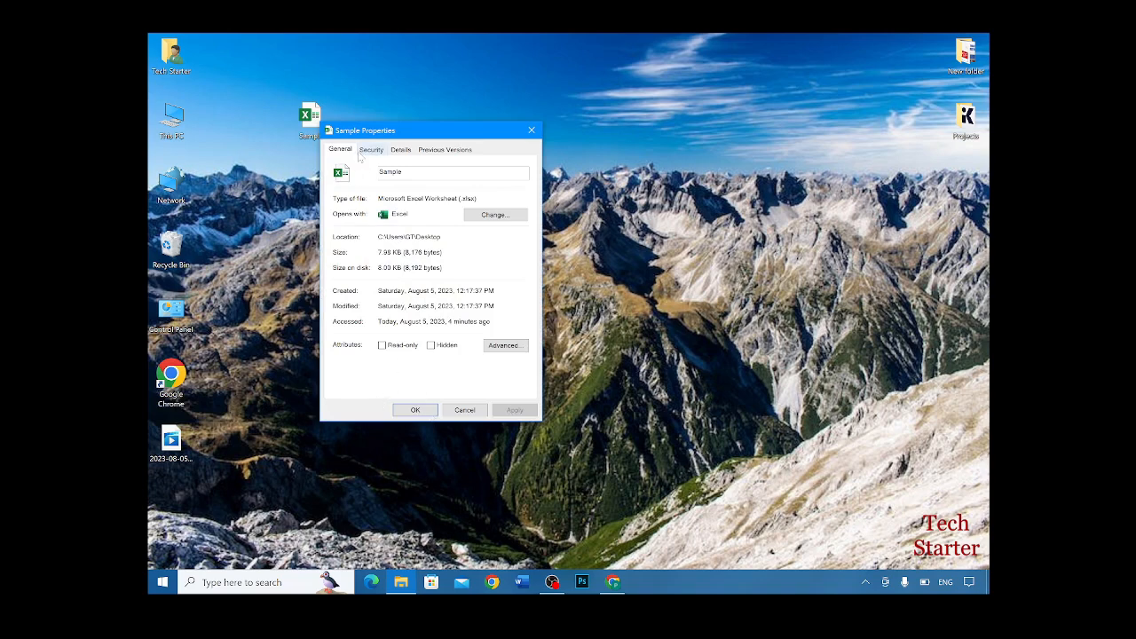
Browse the Previous Versions and Details tabs, then land on Security.
left_click(444, 150)
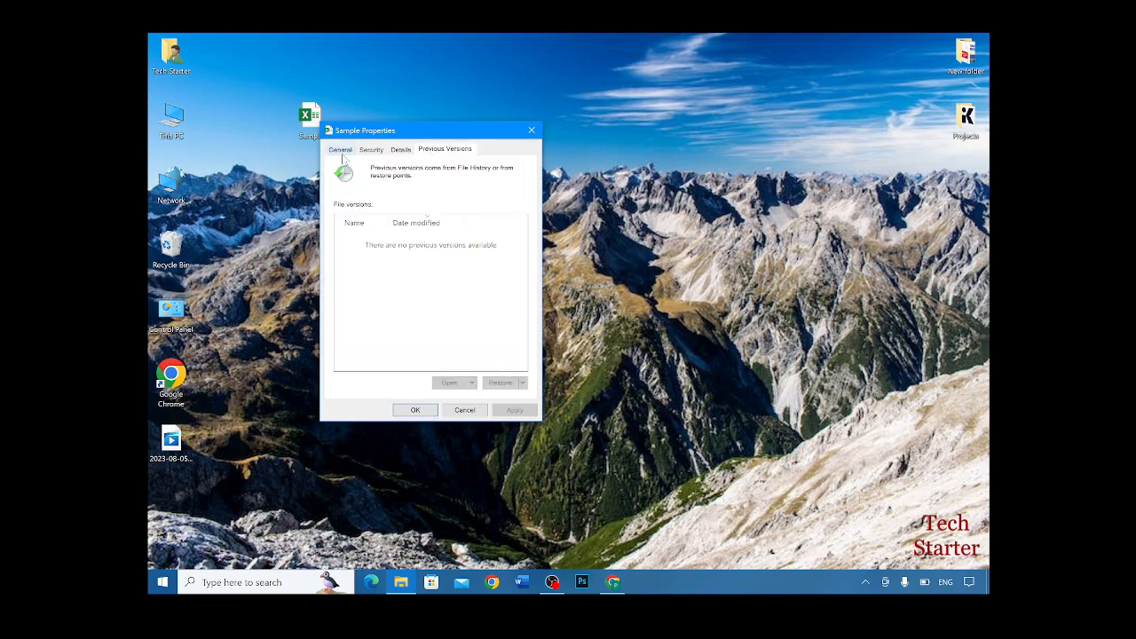
left_click(401, 149)
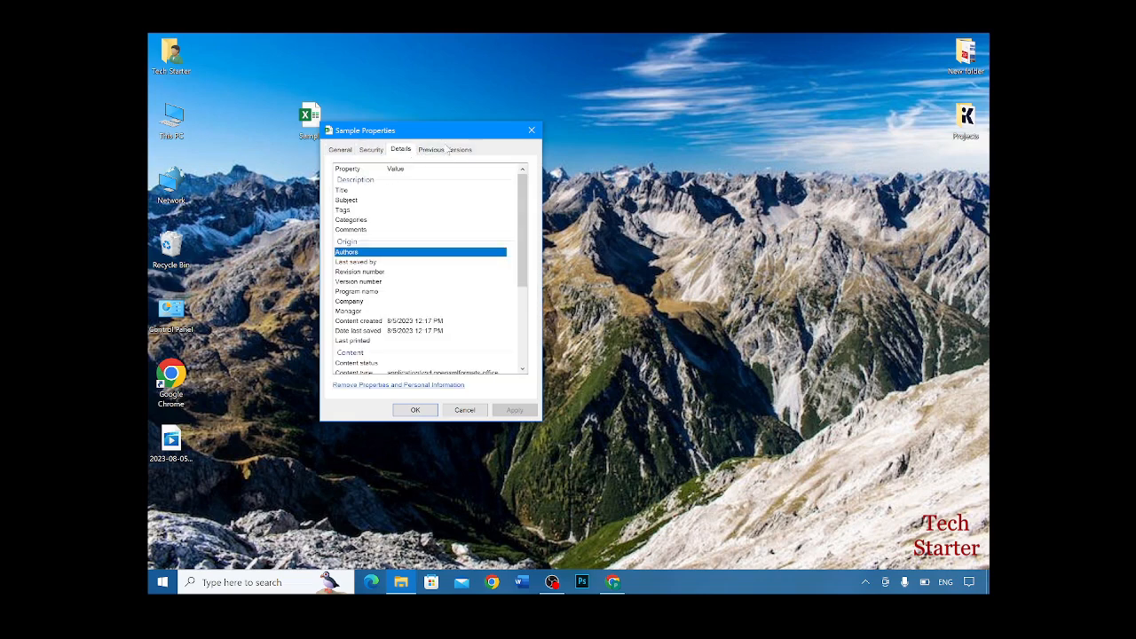
left_click(444, 149)
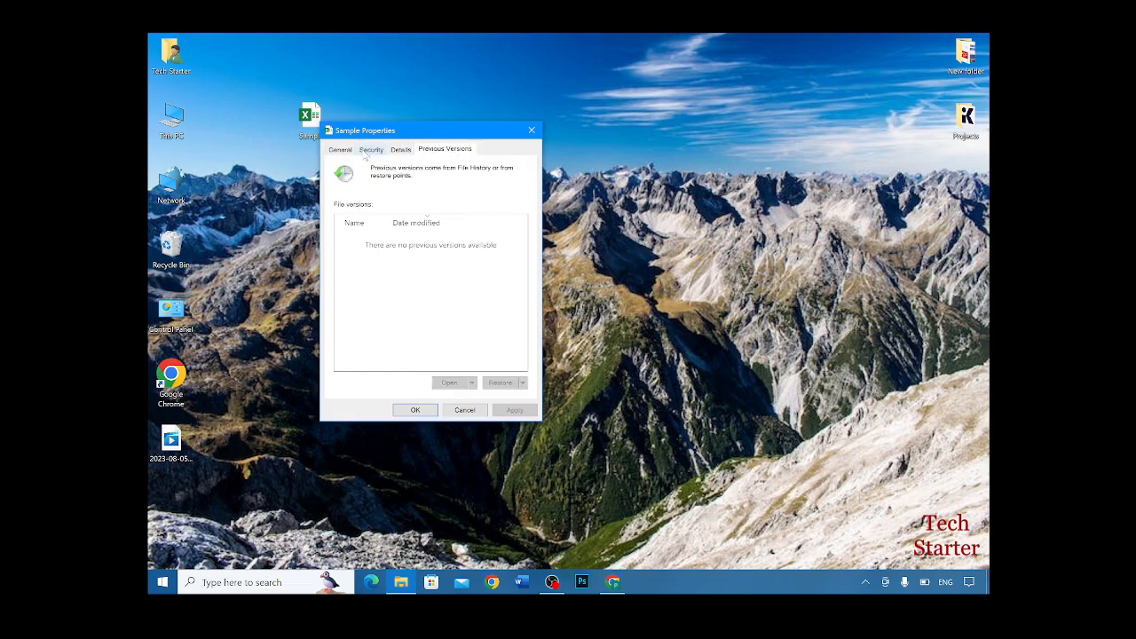
left_click(369, 150)
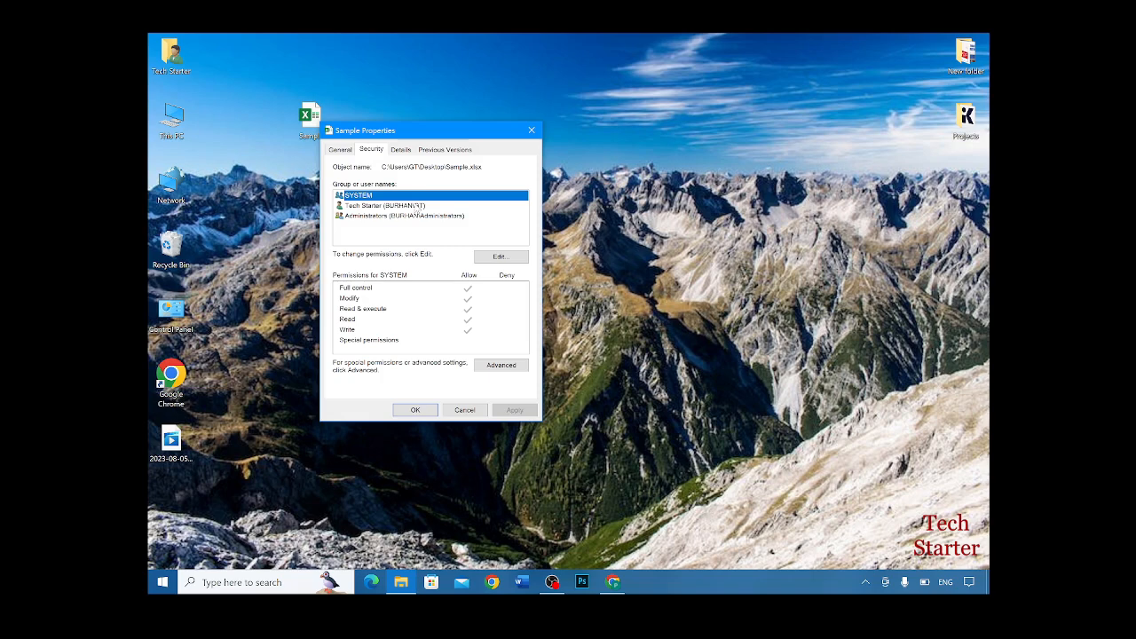
Select the user account to review its denied rights, then bring up the editable Permissions for Sample.
left_click(384, 206)
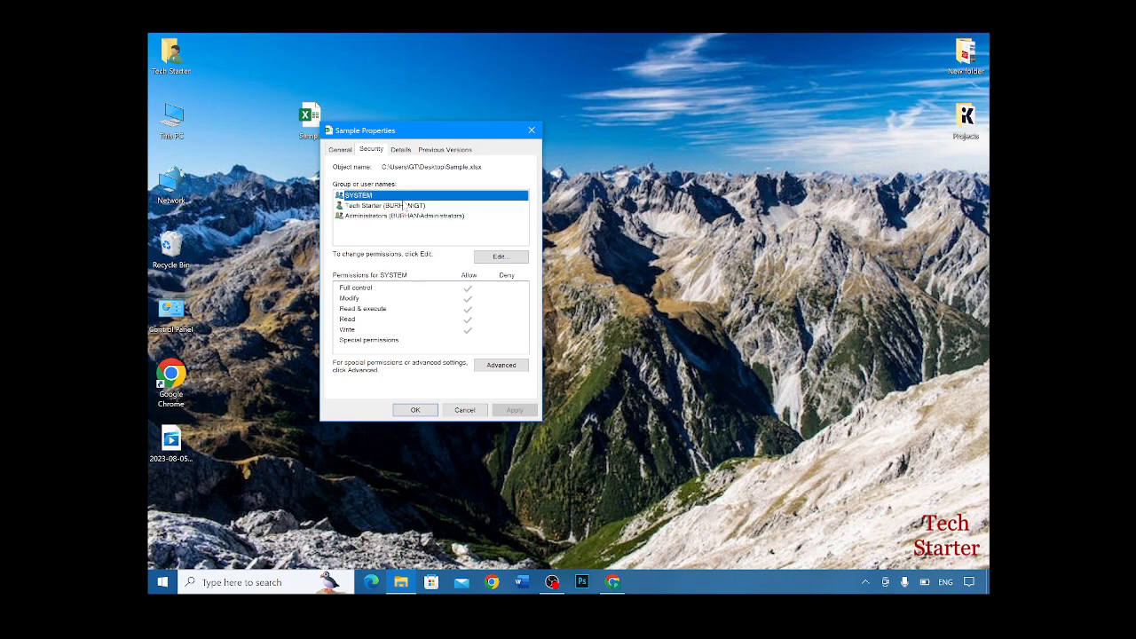
left_click(382, 206)
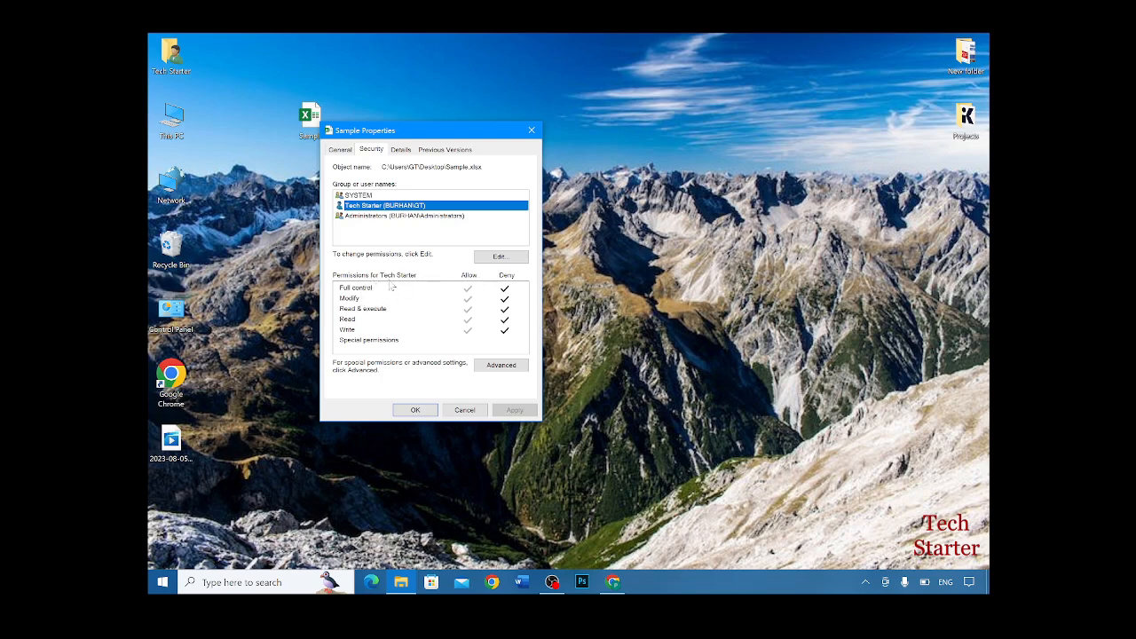
mouse_move(419, 270)
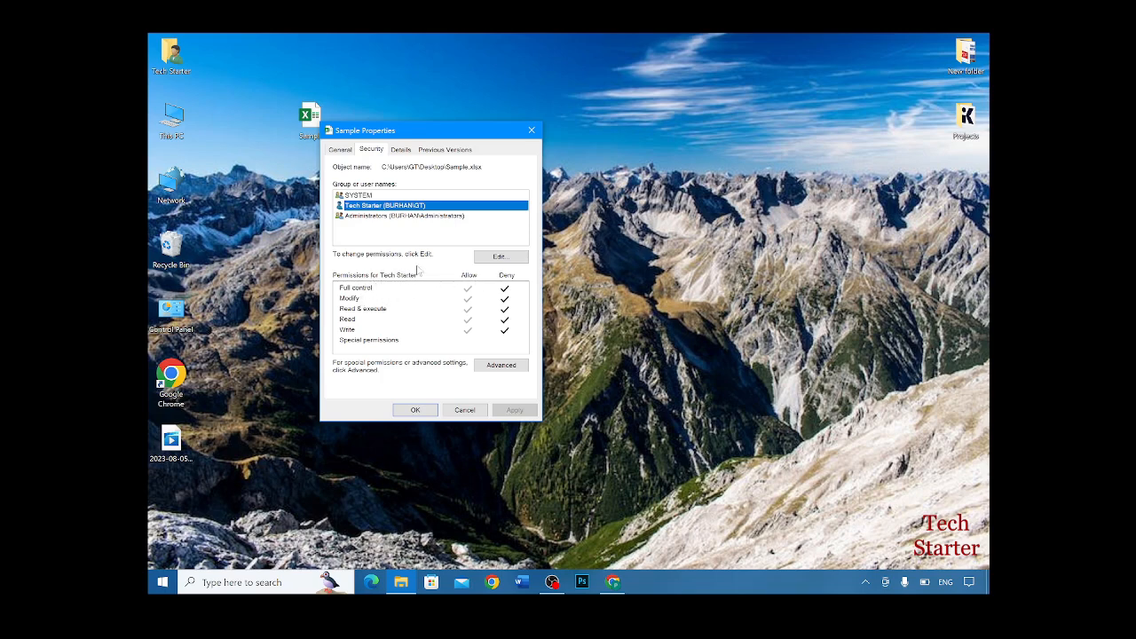
mouse_move(453, 270)
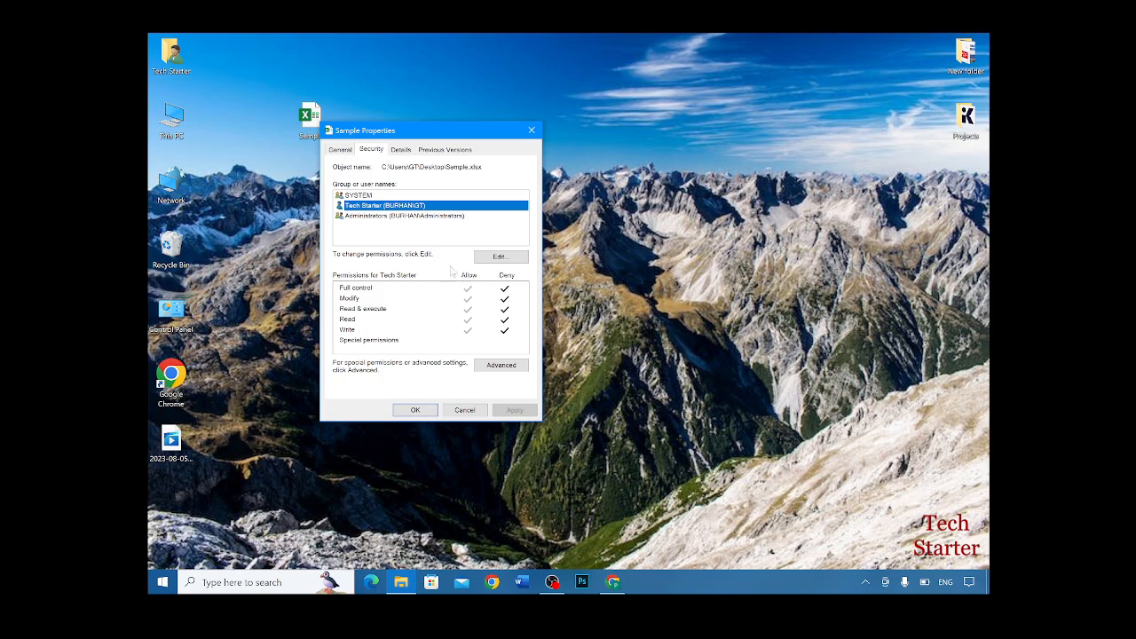
left_click(501, 255)
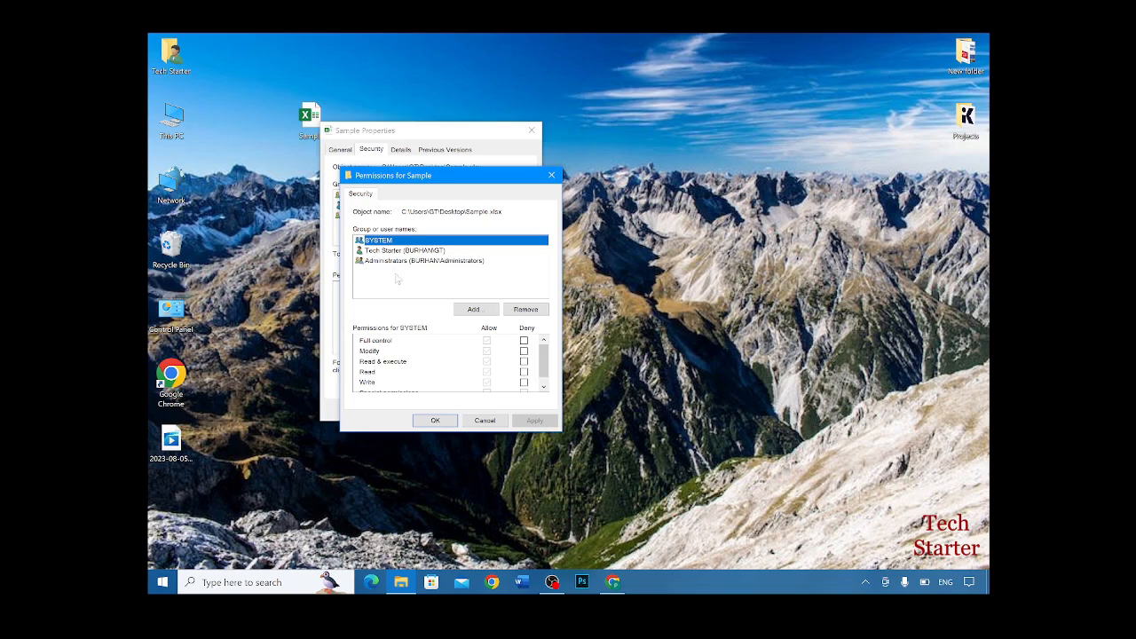
Clear the Deny permissions for the user account on Sample.xlsx and apply the change.
left_click(405, 248)
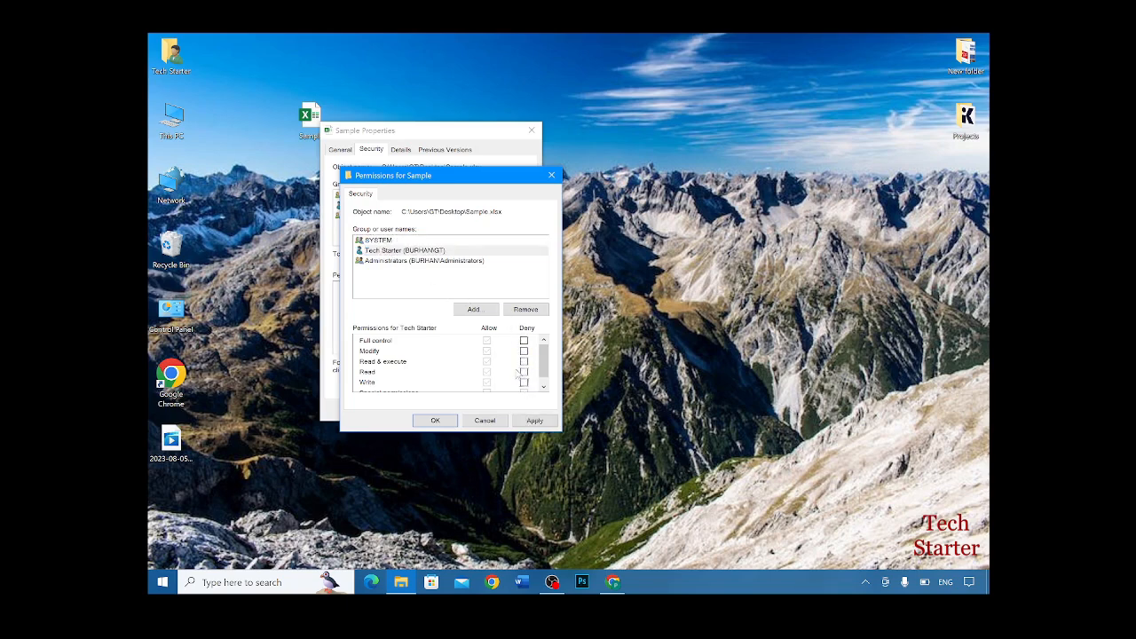
scroll("down", 3)
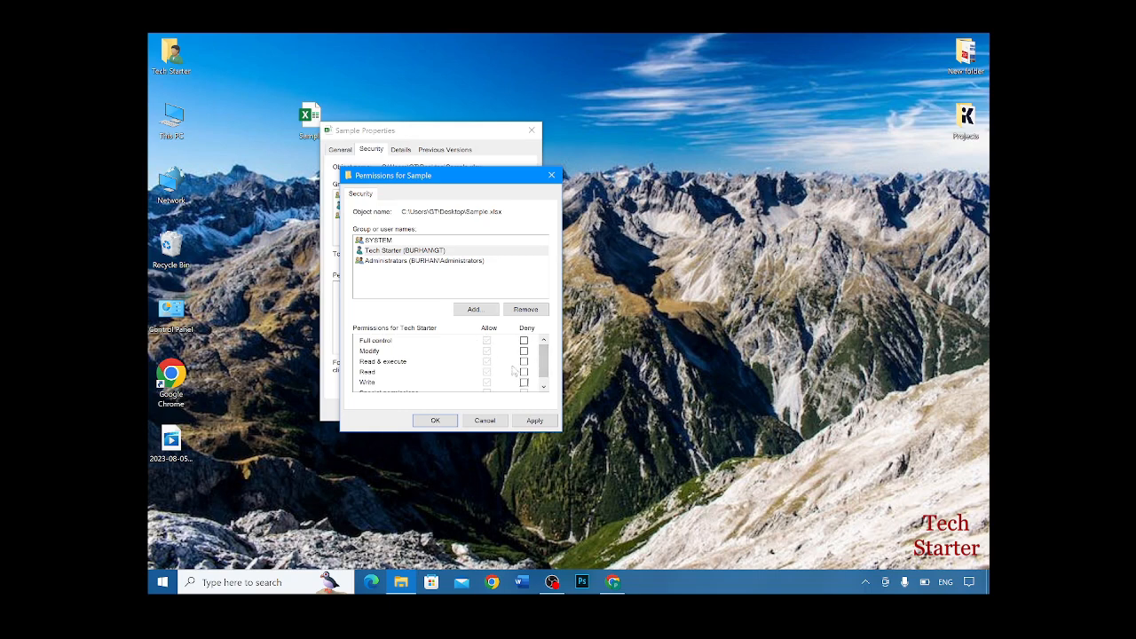
left_click(532, 419)
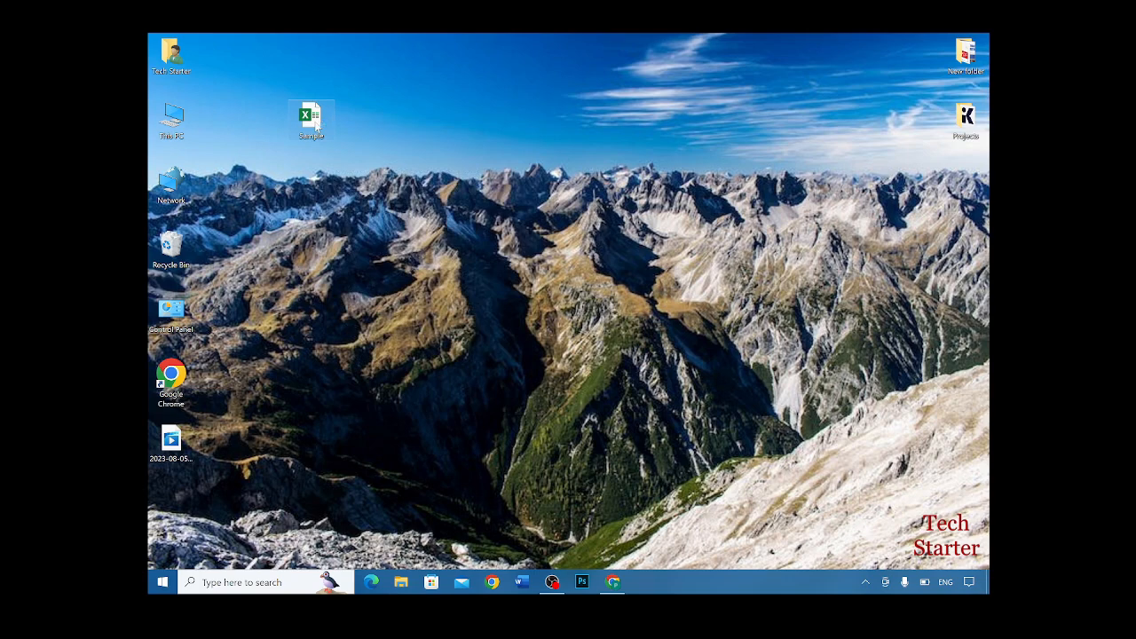
double_click(311, 117)
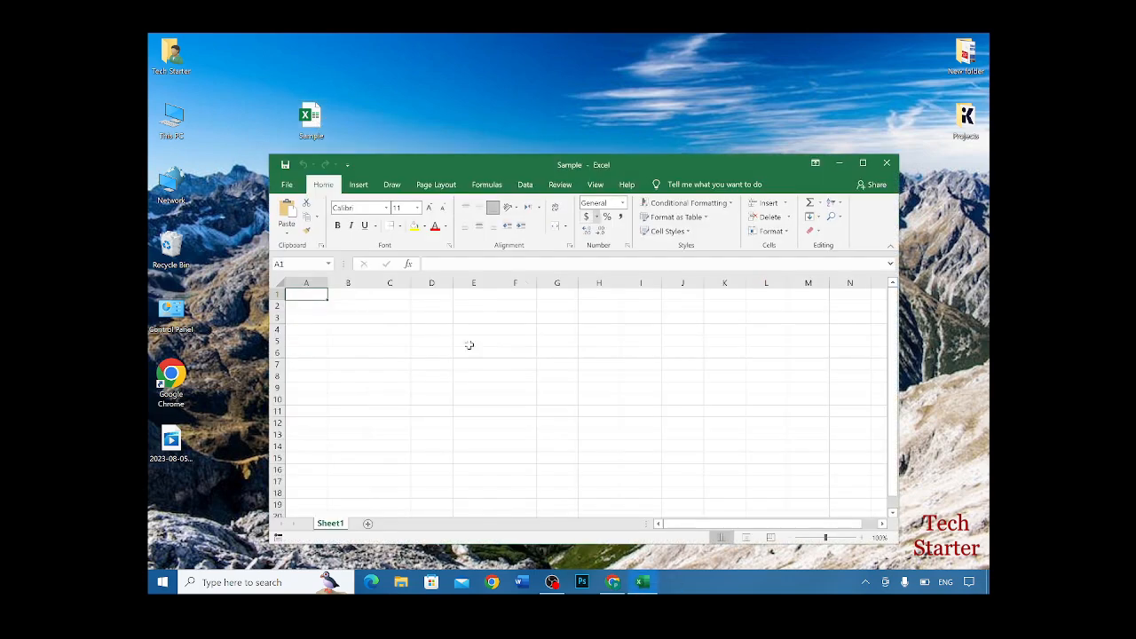
left_click(641, 328)
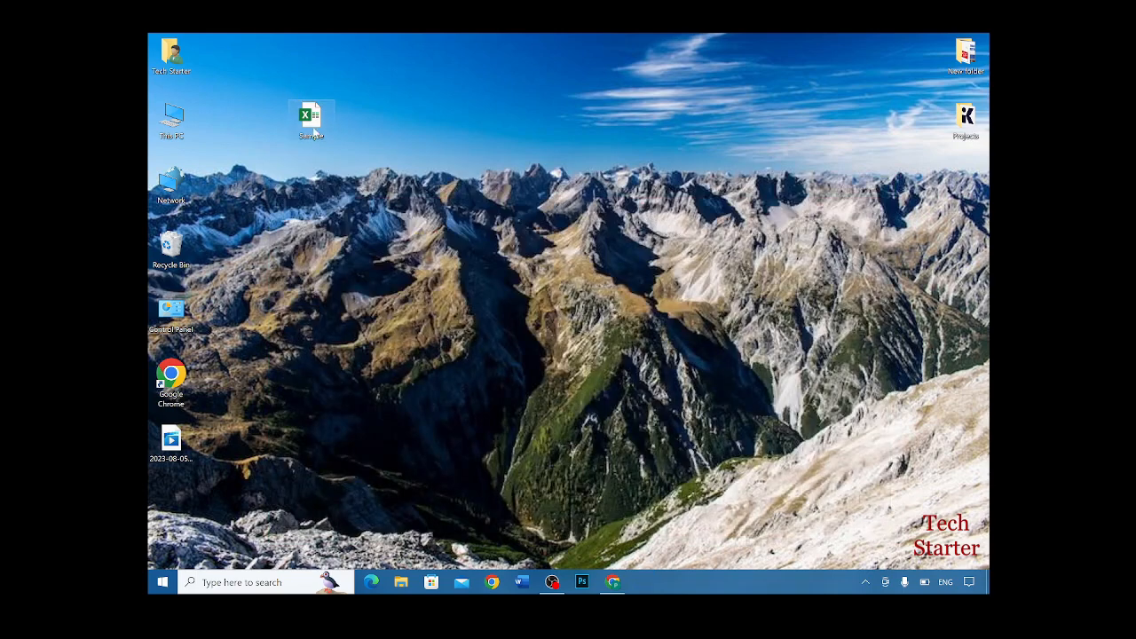
Move the Sample.xlsx icon back to the top row beside the first desktop icon.
left_click_drag(311, 120, 216, 53)
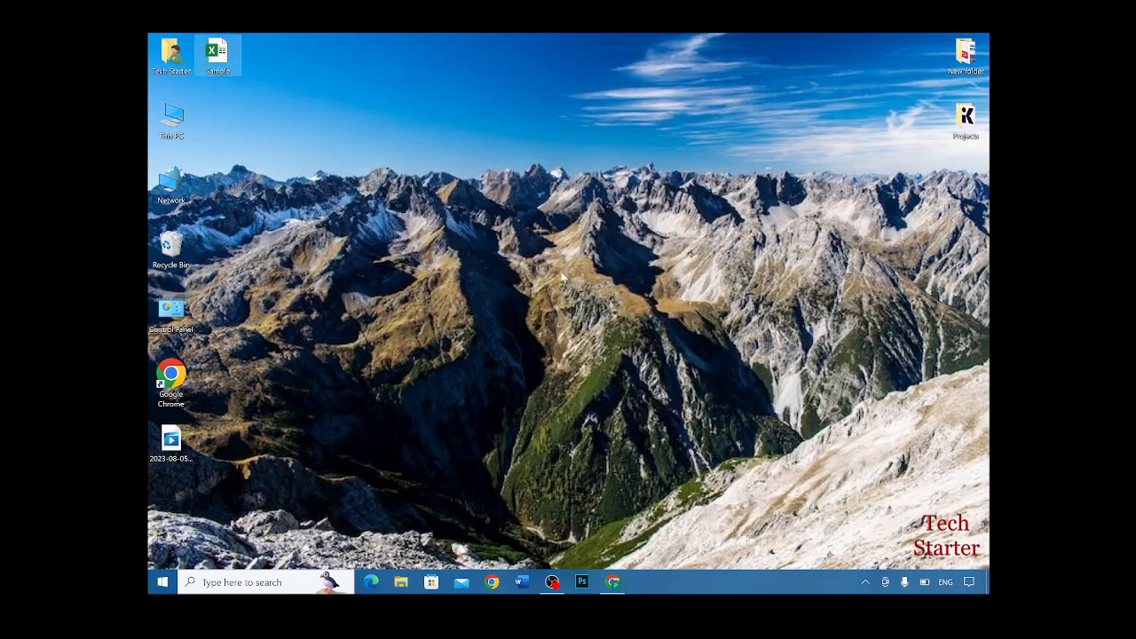
mouse_move(537, 128)
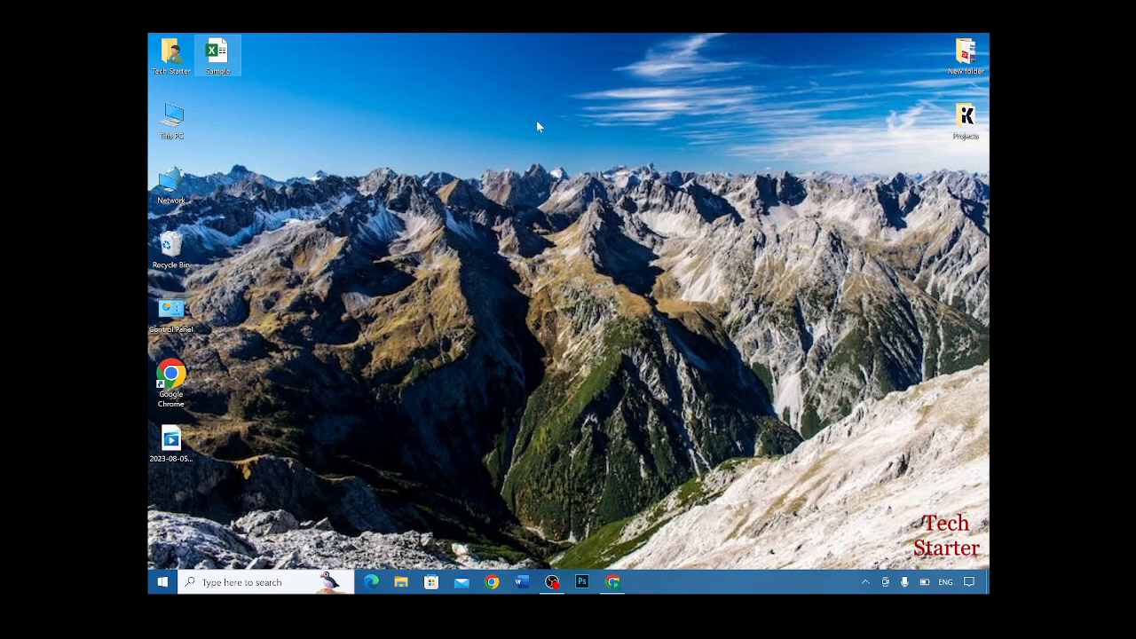
mouse_move(532, 157)
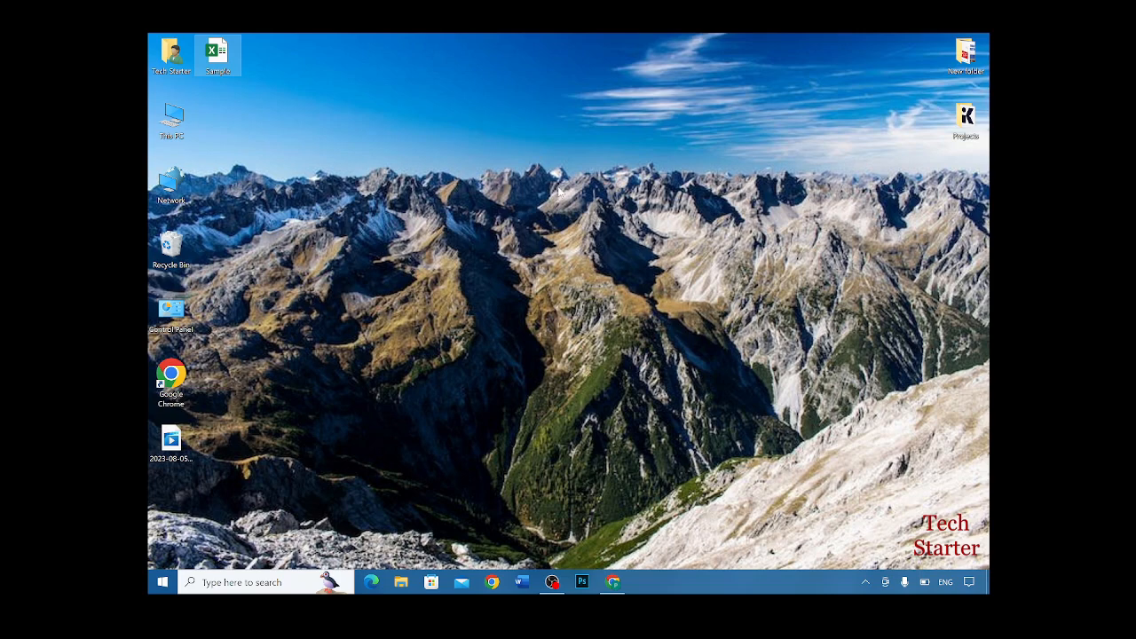
mouse_move(602, 183)
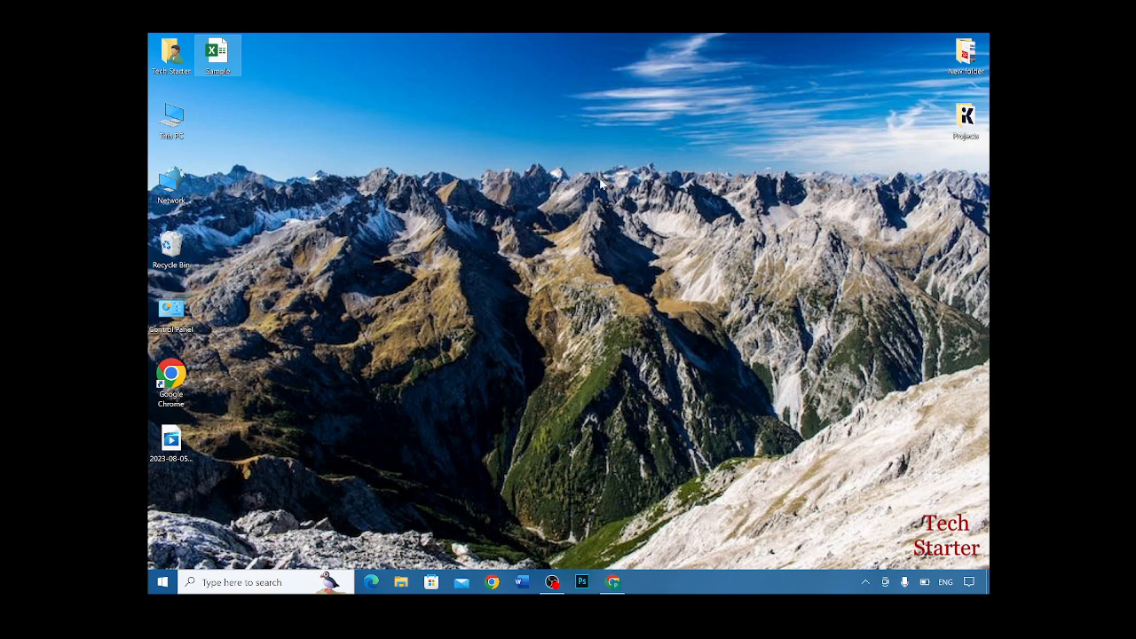
mouse_move(603, 125)
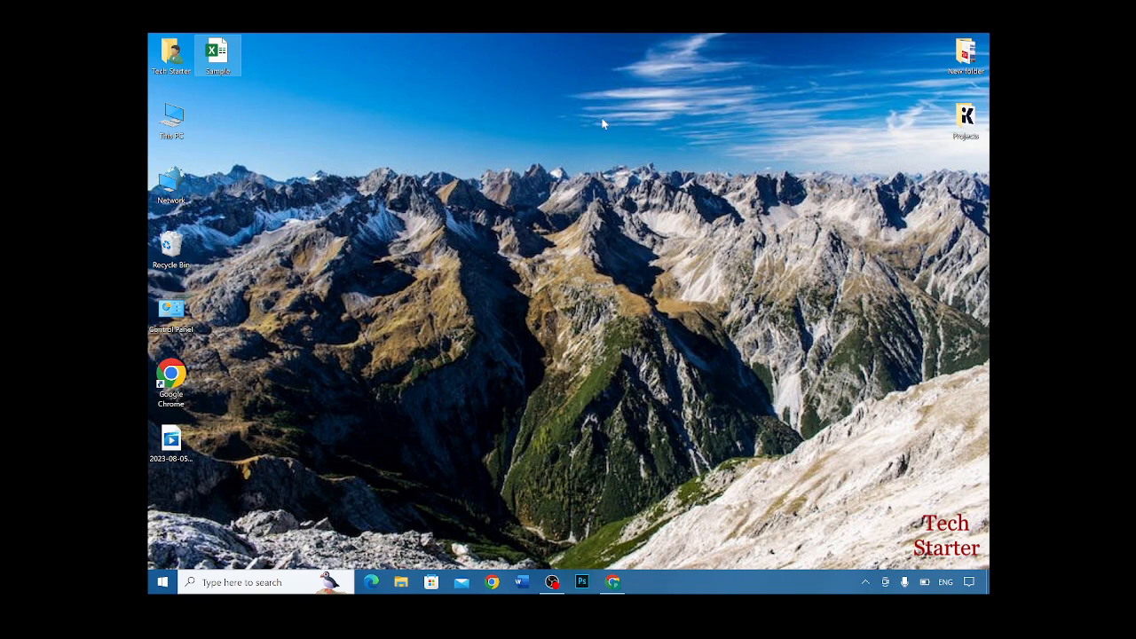
mouse_move(630, 117)
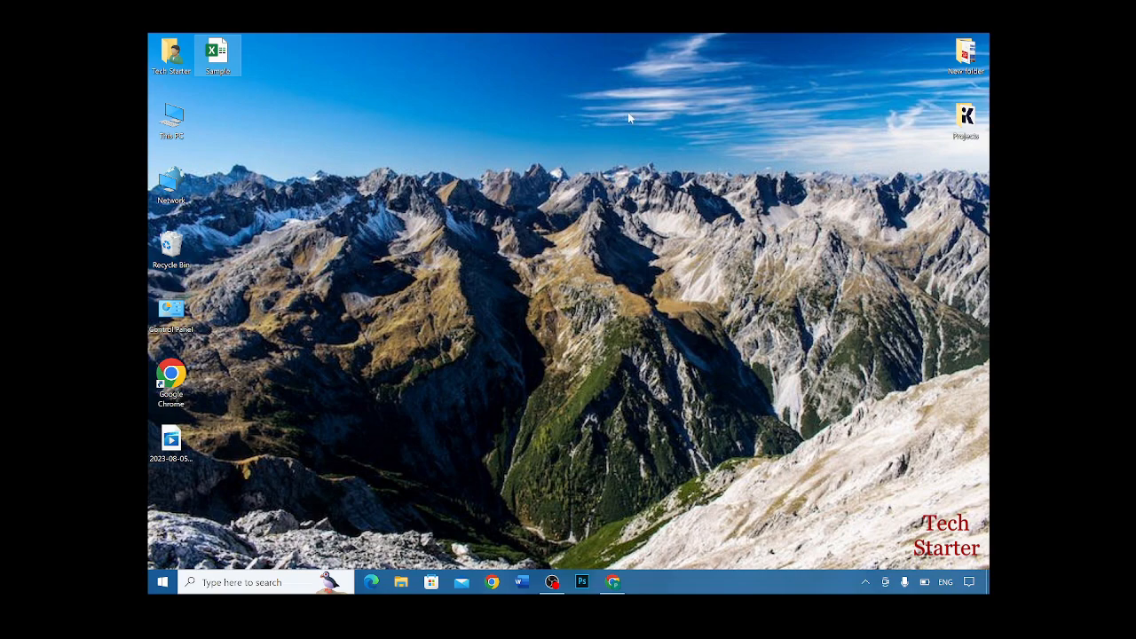
mouse_move(630, 113)
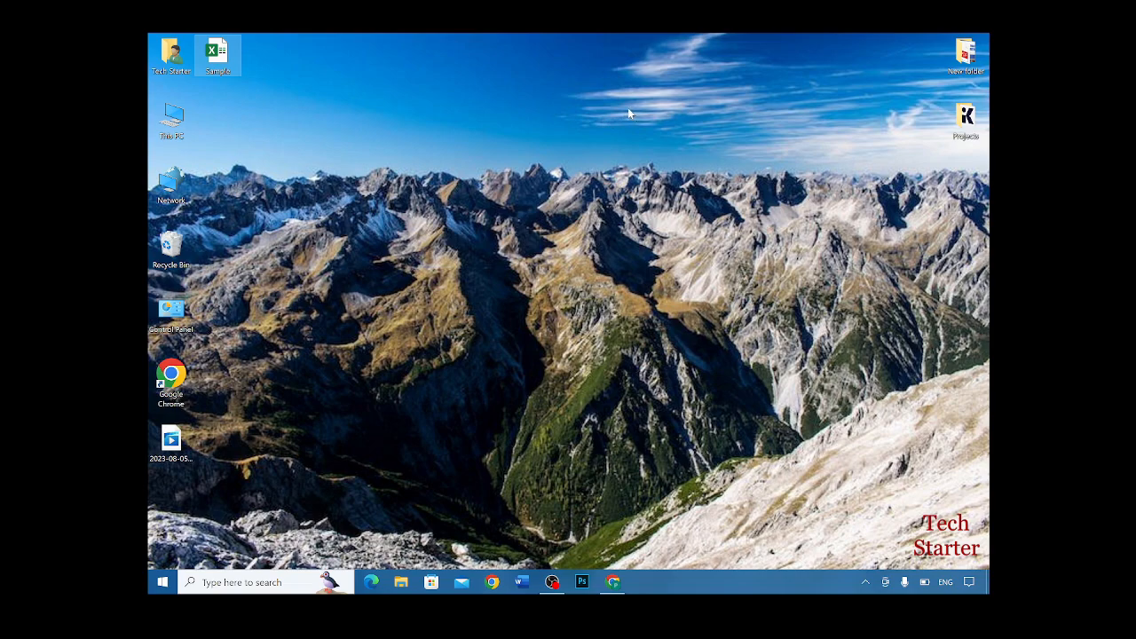